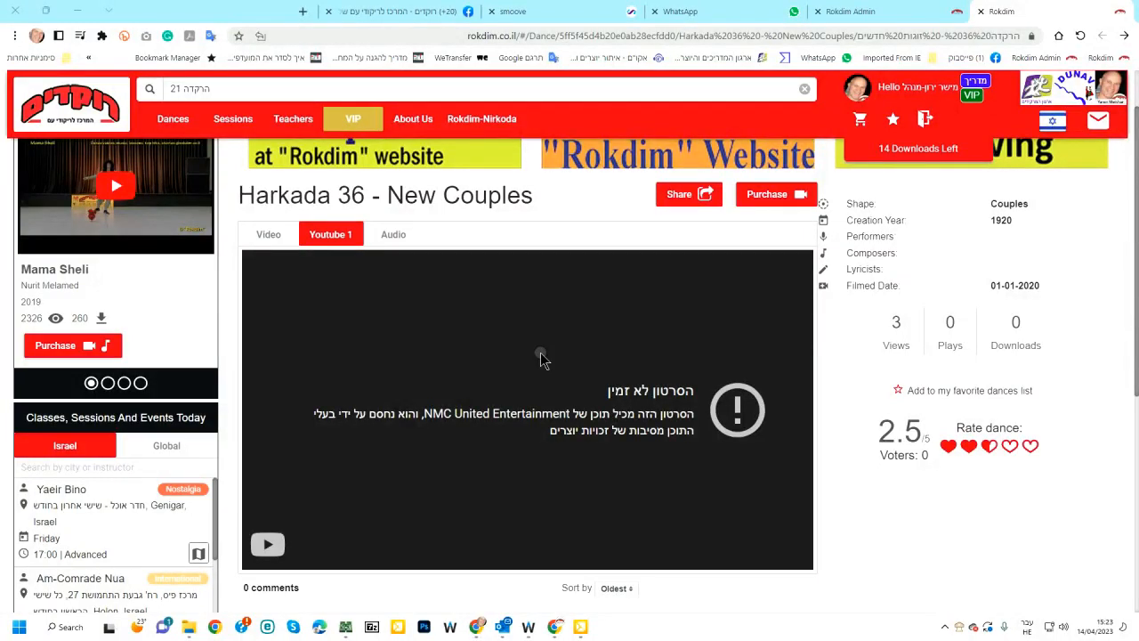
pyautogui.moveTo(436, 311)
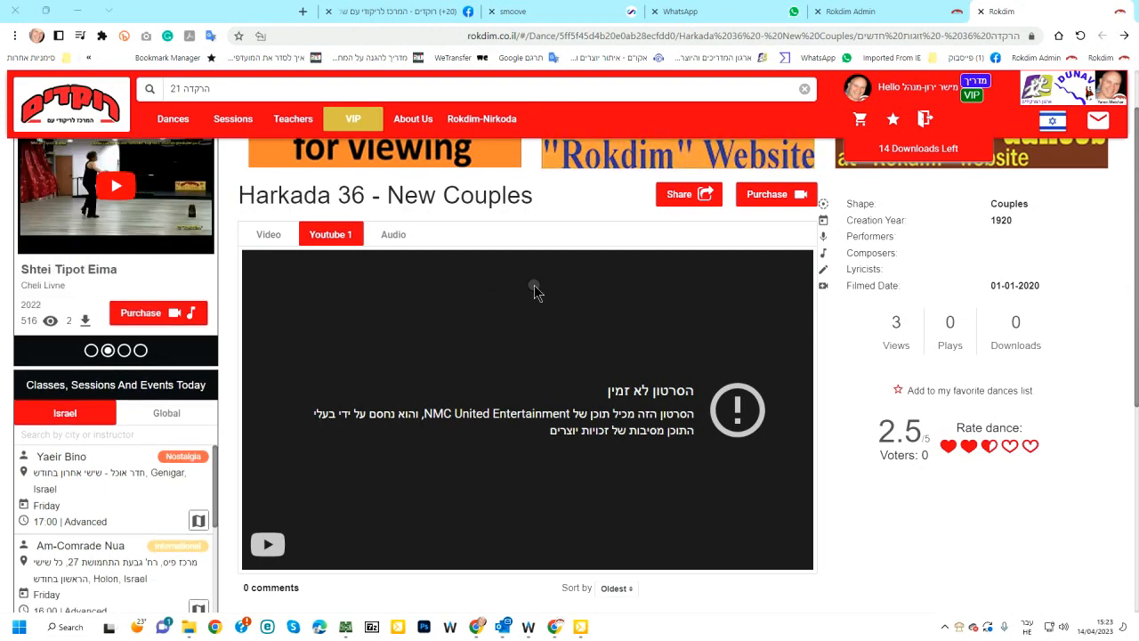
pyautogui.moveTo(558, 343)
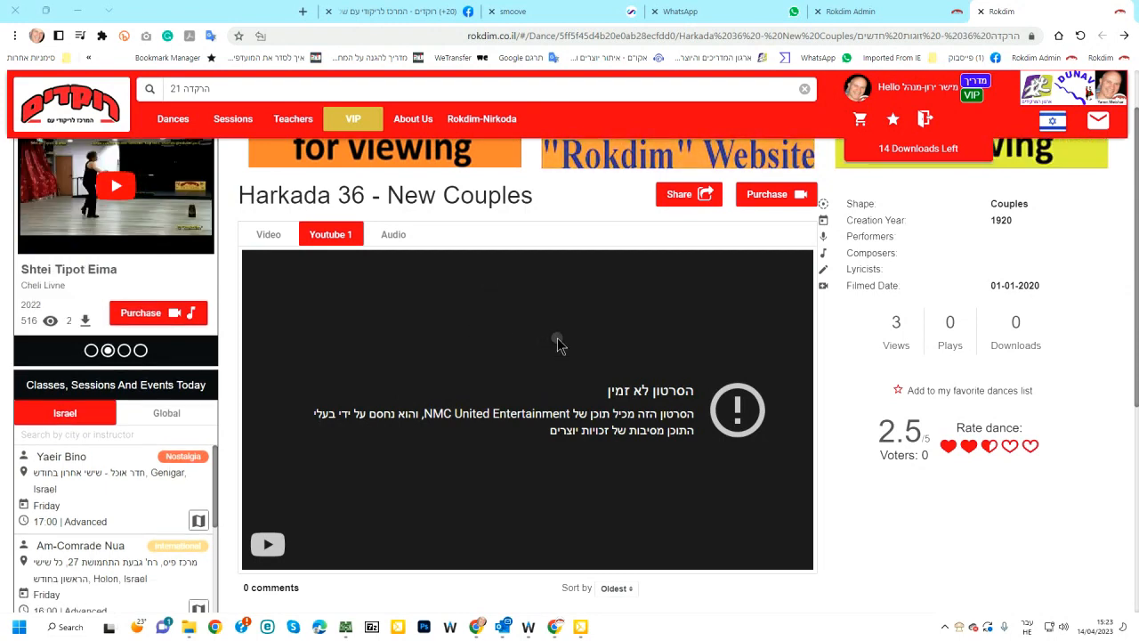
pyautogui.moveTo(612, 330)
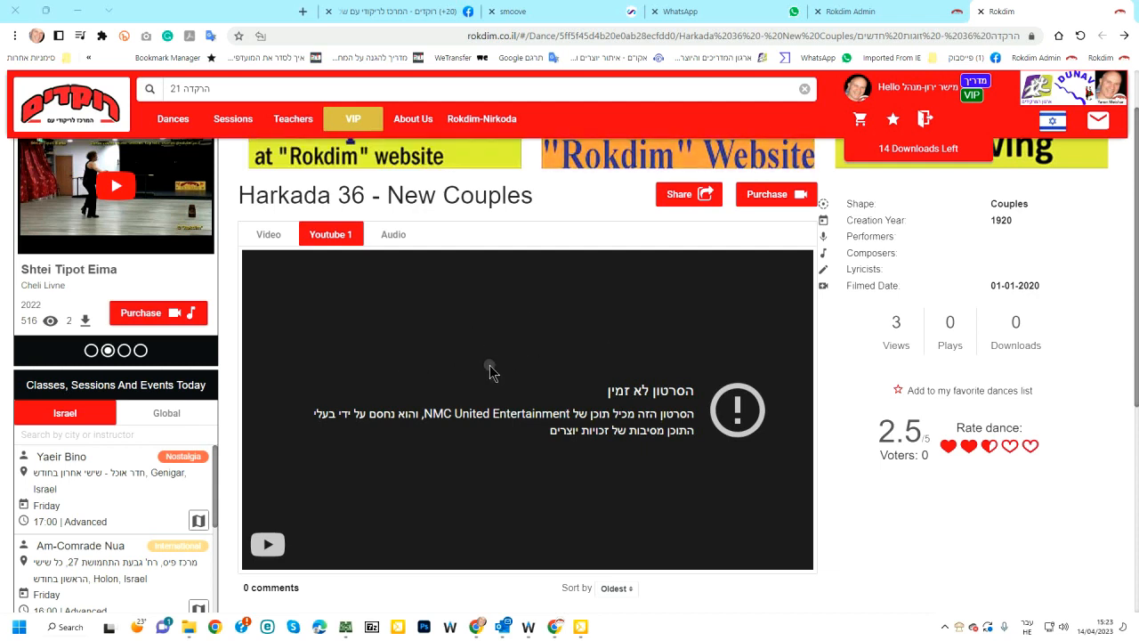
pyautogui.moveTo(576, 208)
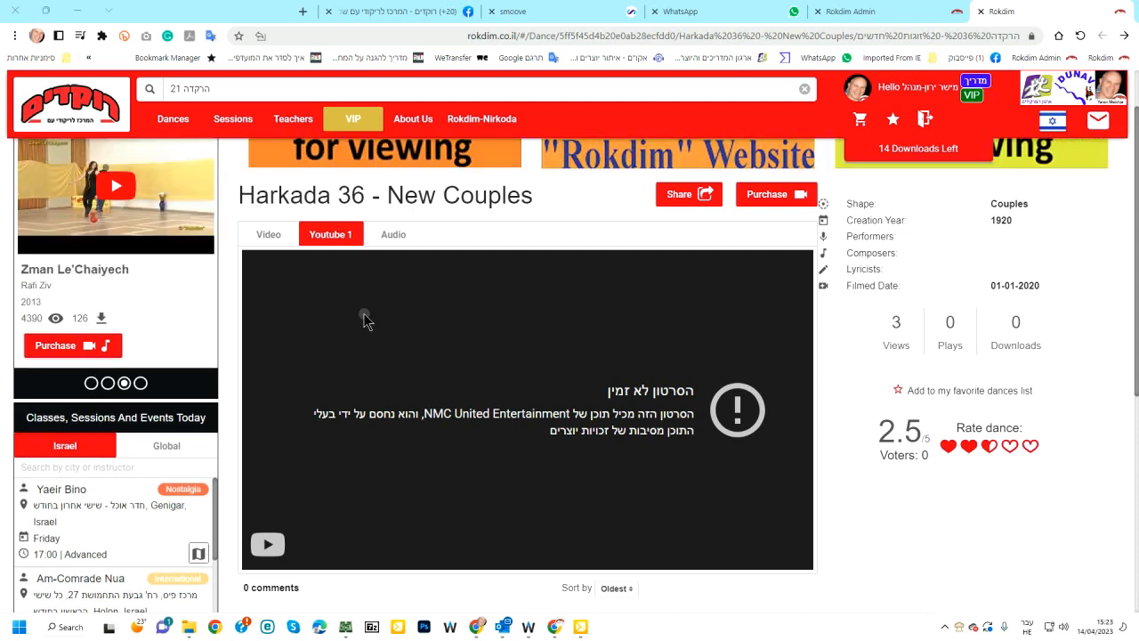
pyautogui.moveTo(501, 310)
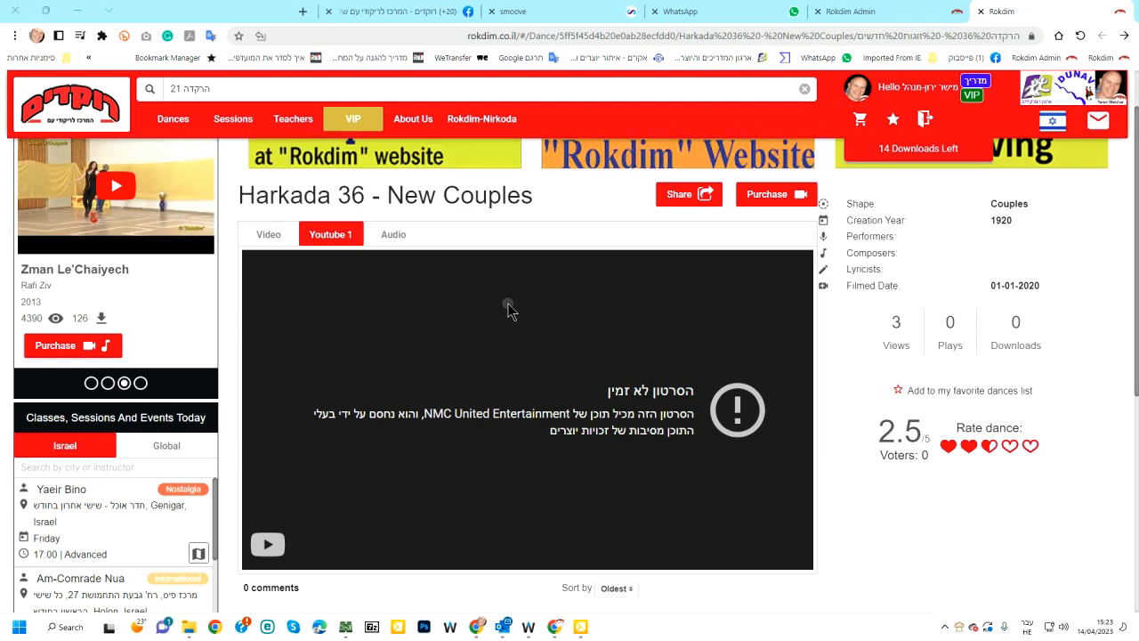
pyautogui.moveTo(498, 319)
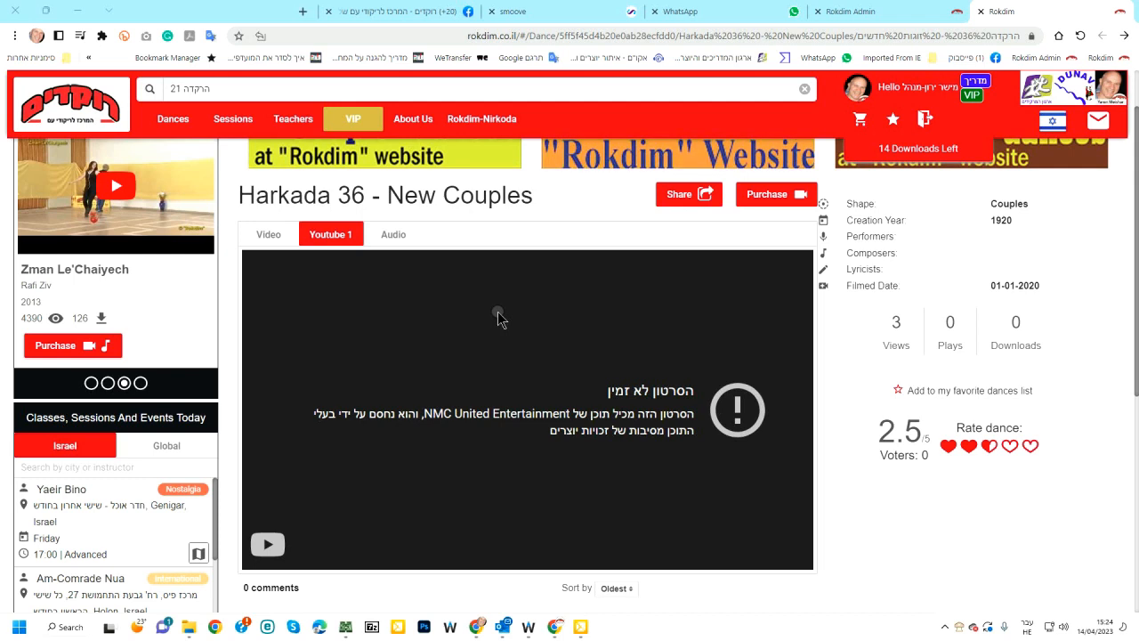
# Switch Harkada 36 – New Couples from the blocked YouTube player to Rokdim's Video tab.
pyautogui.click(423, 418)
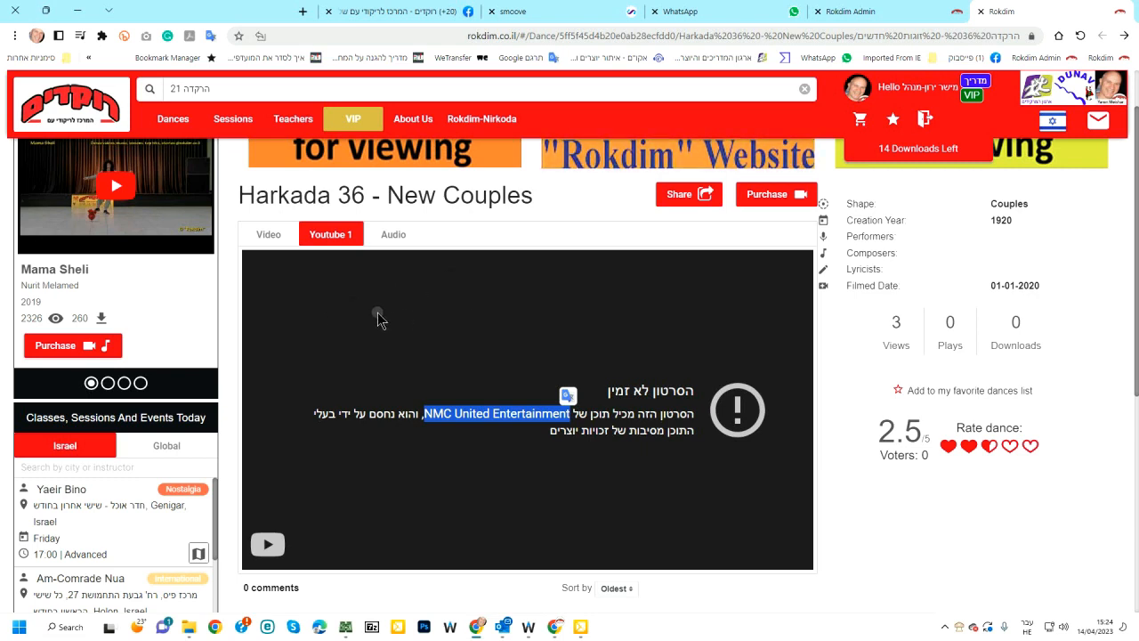
pyautogui.moveTo(384, 292)
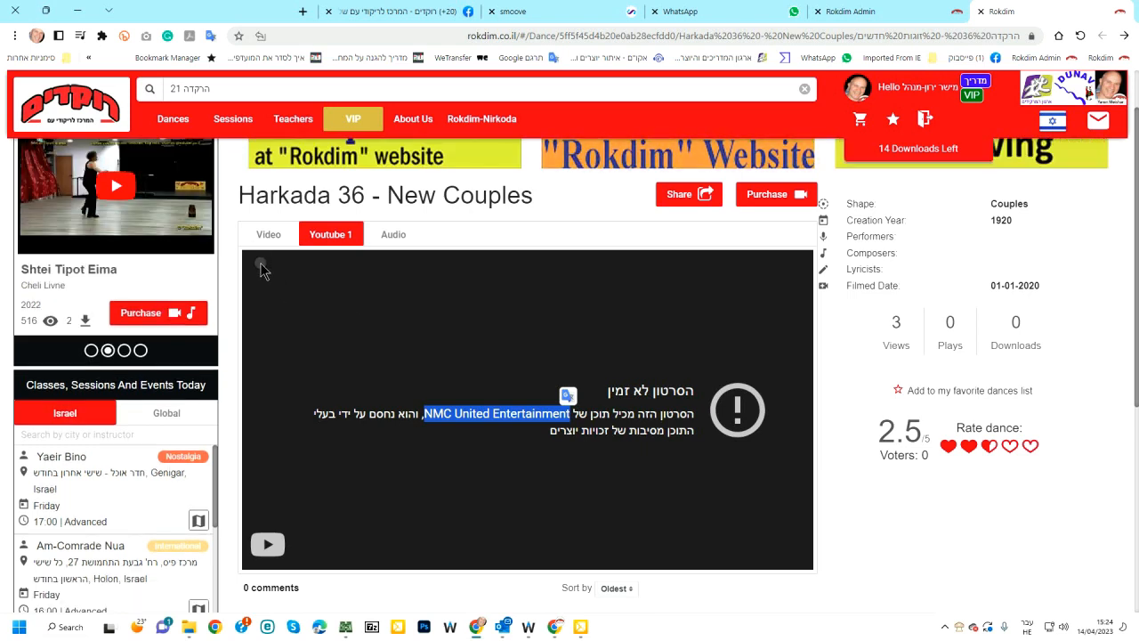
pyautogui.click(268, 234)
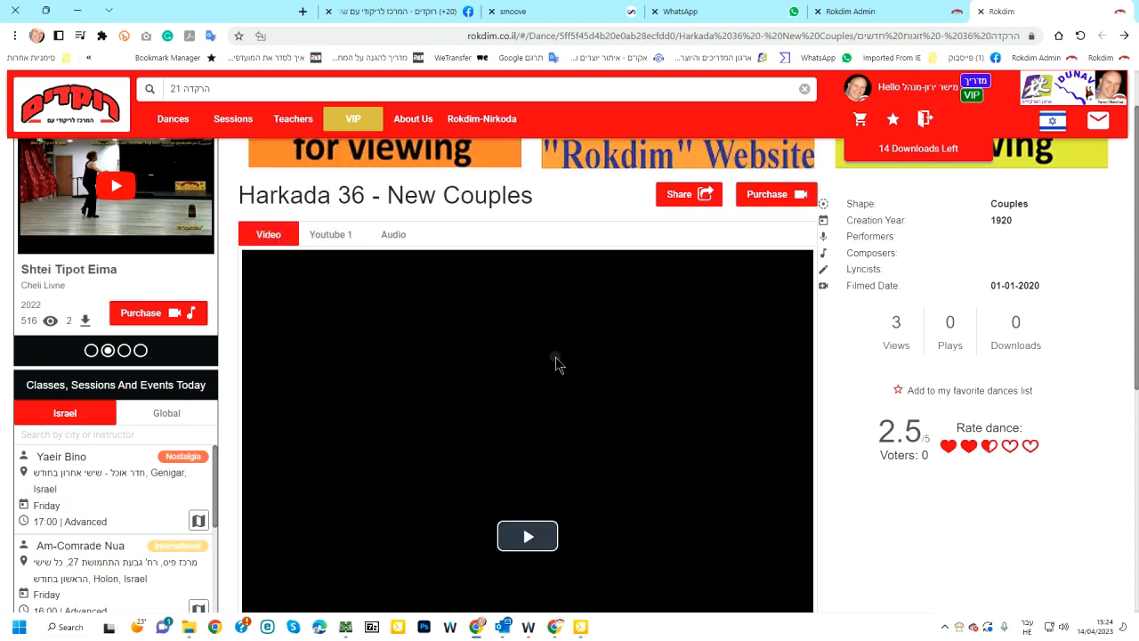
# Watch the site-hosted video's opening titles, then return to the copyright-blocked Youtube 1 tab.
pyautogui.scroll(-3)
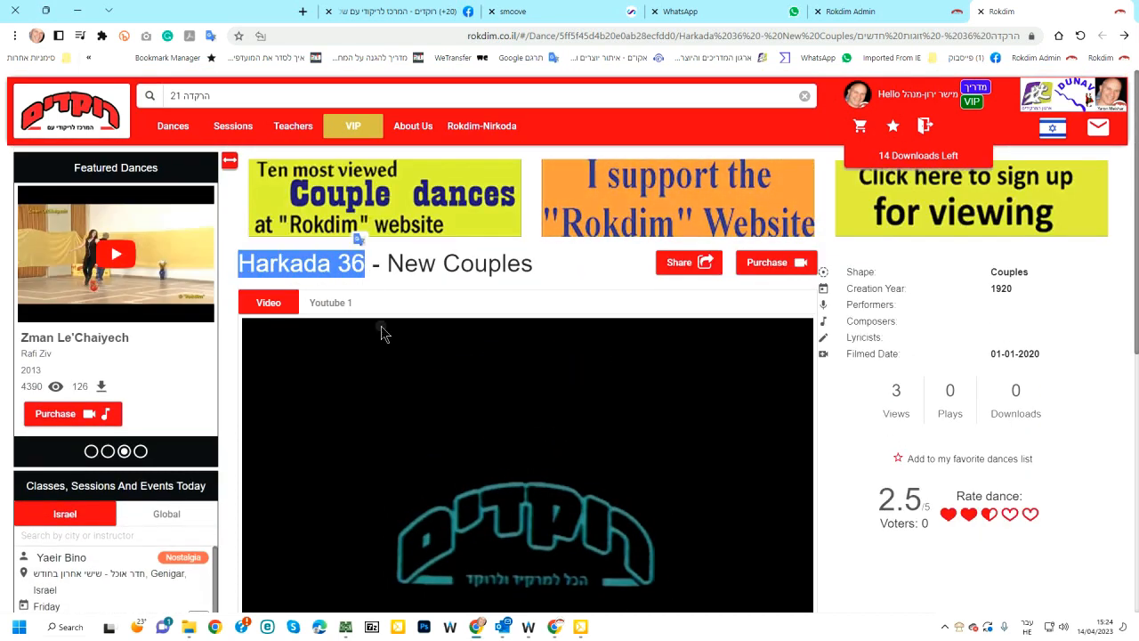
pyautogui.scroll(-3)
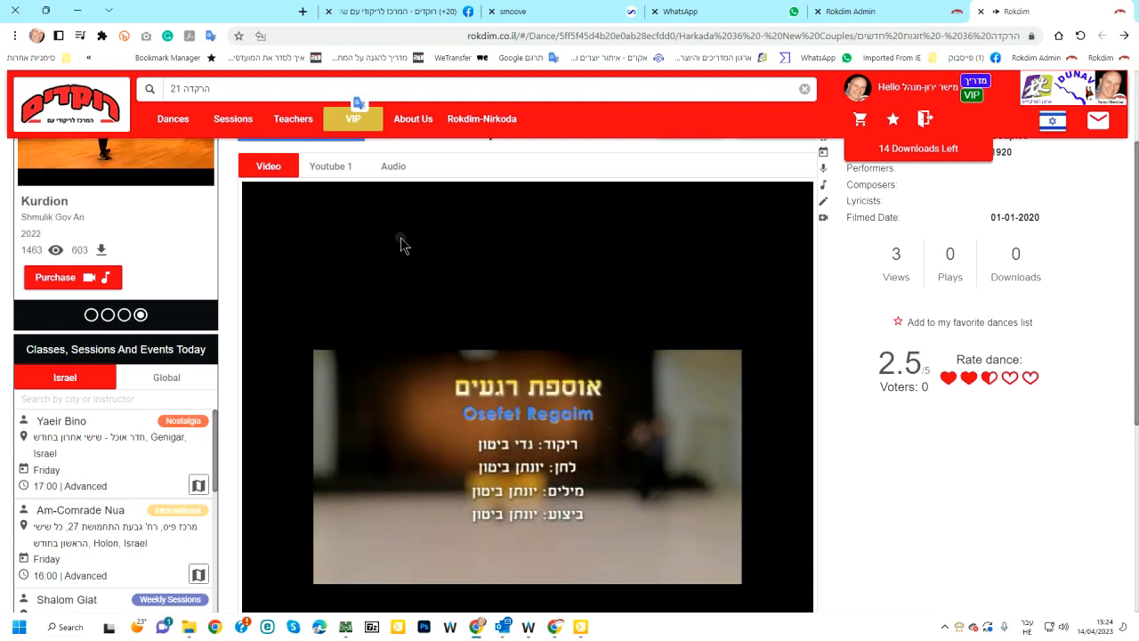
pyautogui.moveTo(380, 443)
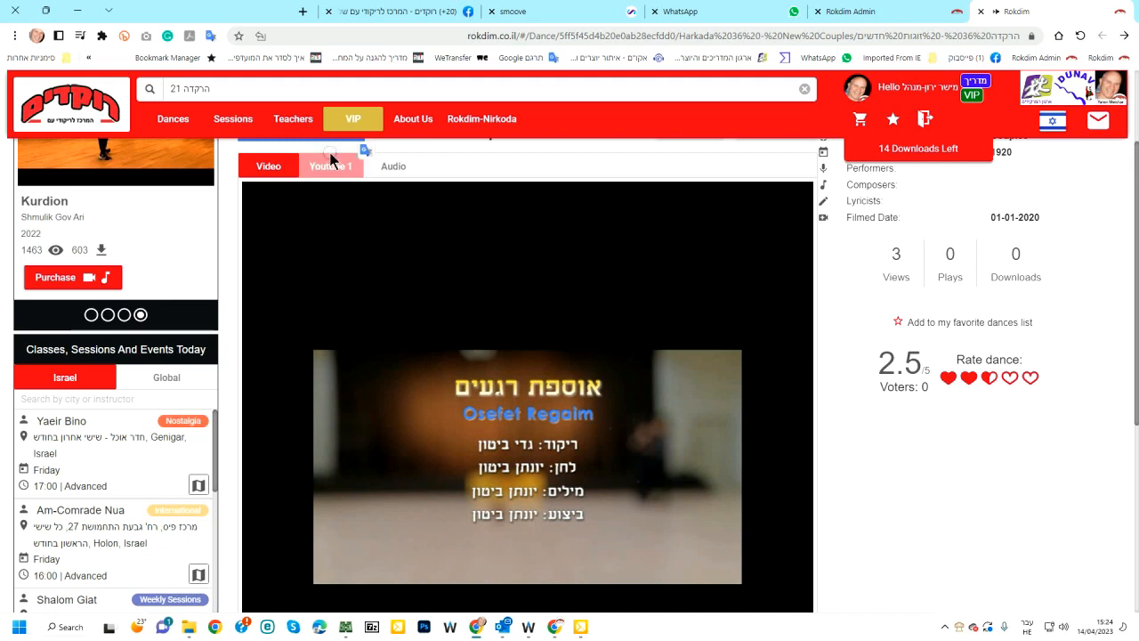
pyautogui.click(330, 165)
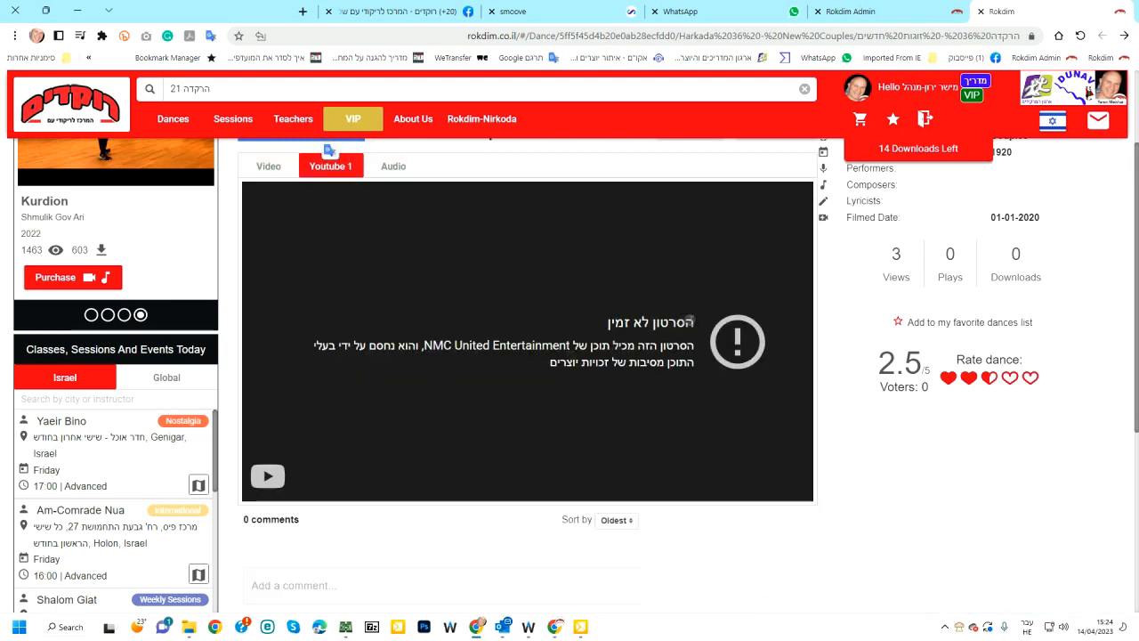
pyautogui.moveTo(685, 320); pyautogui.dragTo(534, 362)
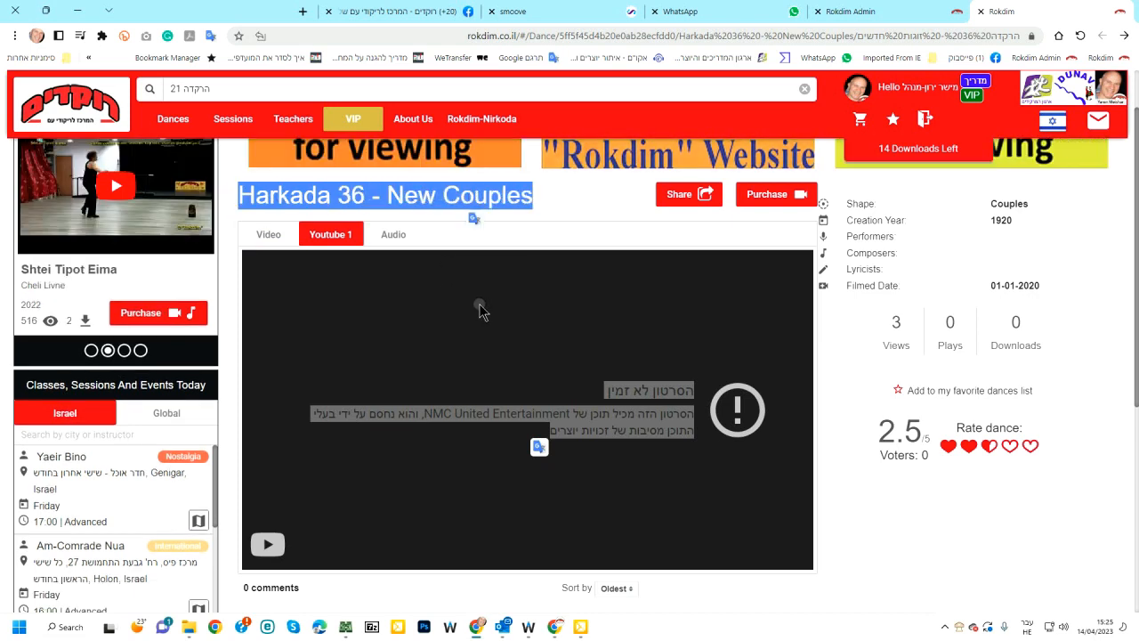
pyautogui.moveTo(435, 316)
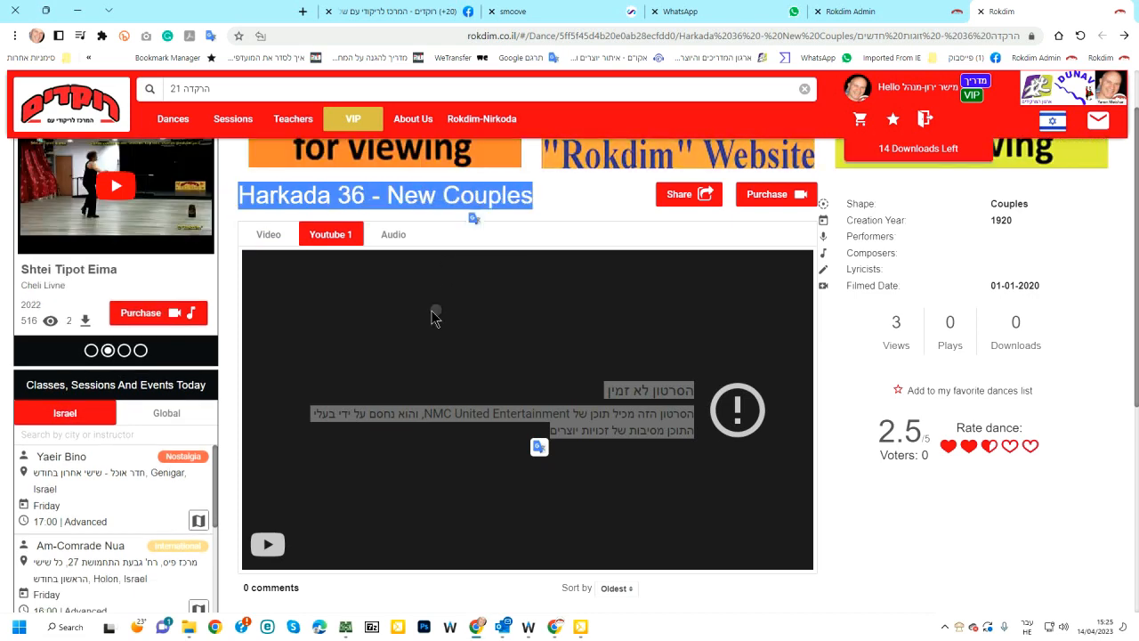
pyautogui.moveTo(356, 347)
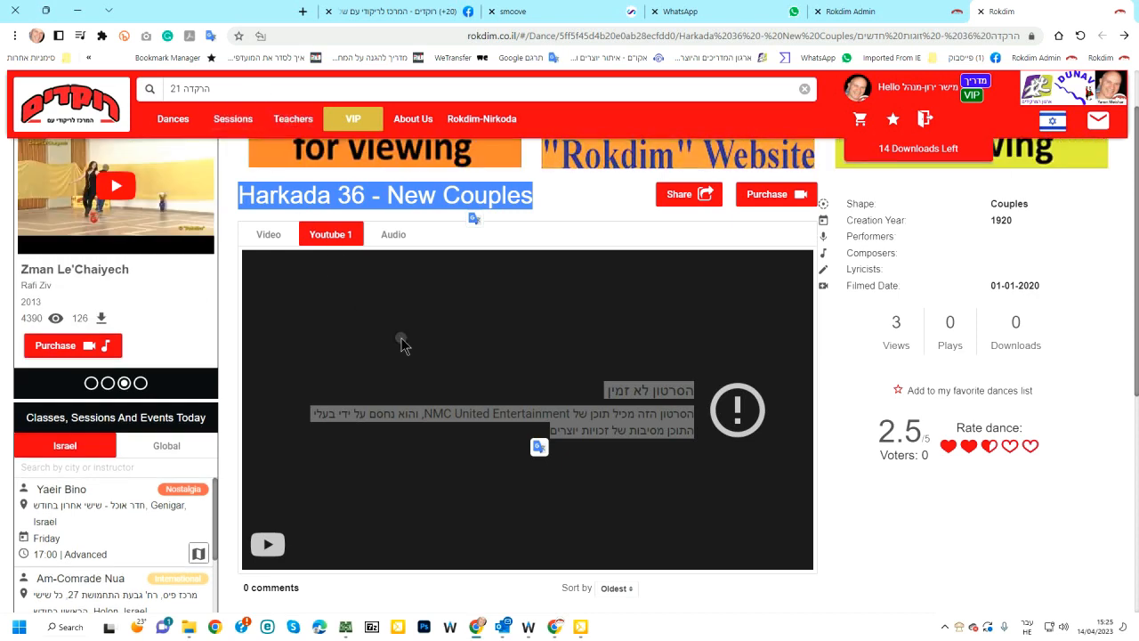
pyautogui.moveTo(512, 314)
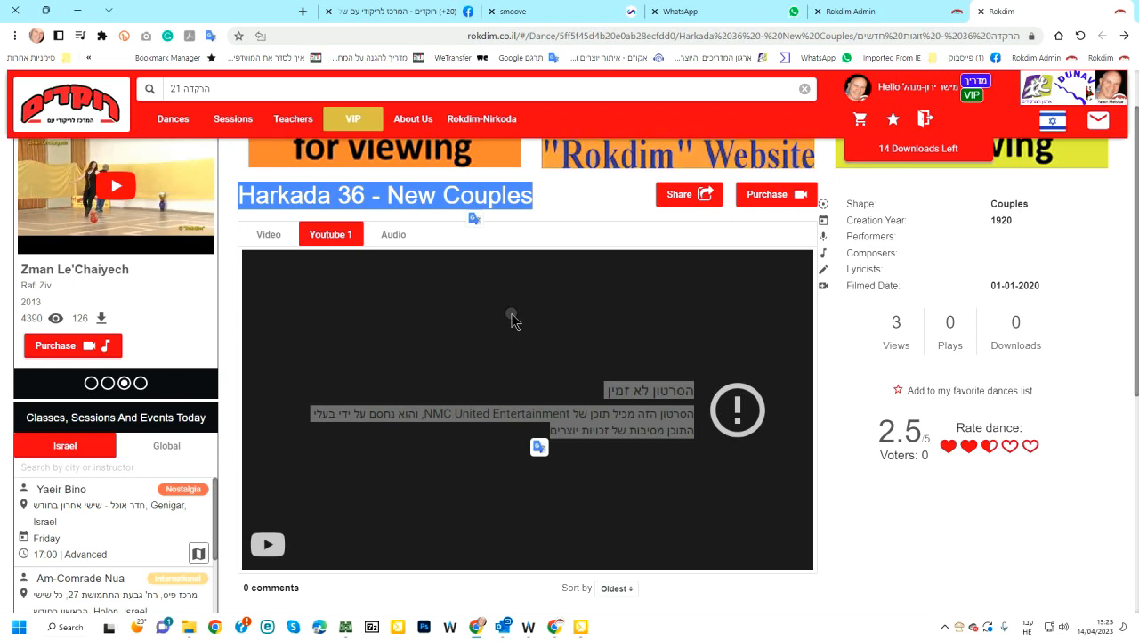